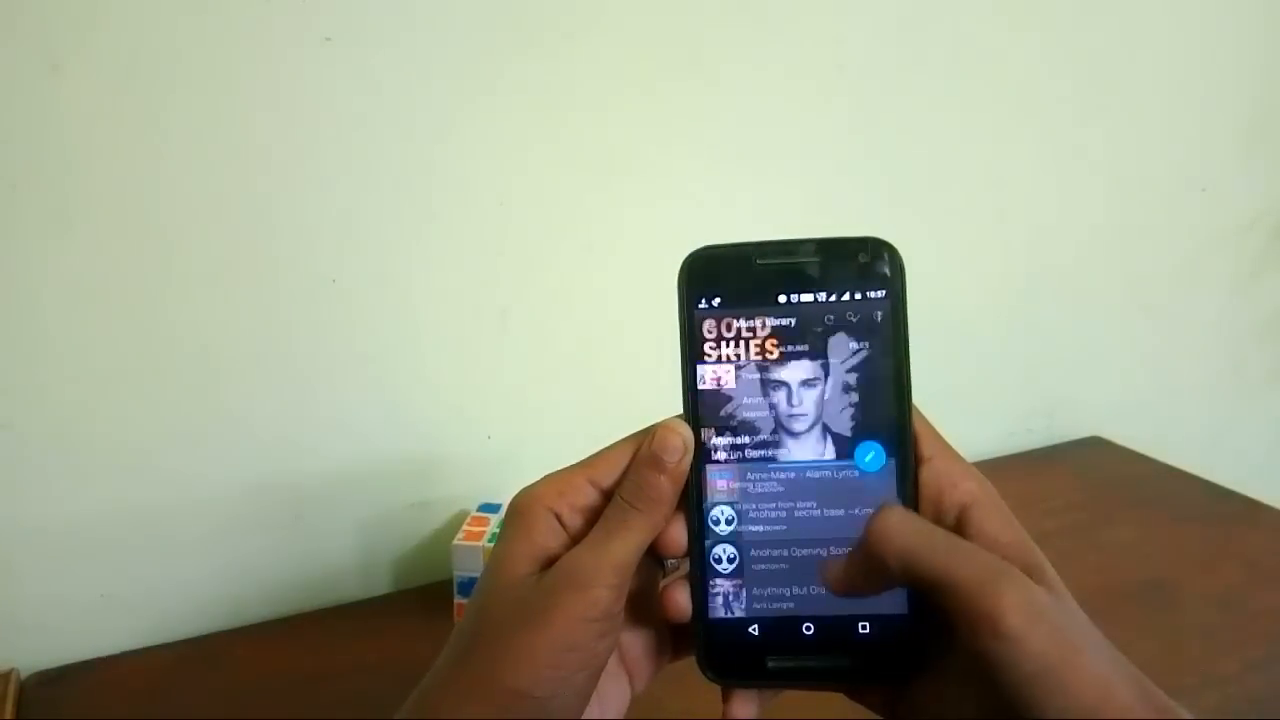
# Step: Scroll the Songs list and open 'Ape Drums - Go Crazy' in the tag editor
pyautogui.scroll(3)
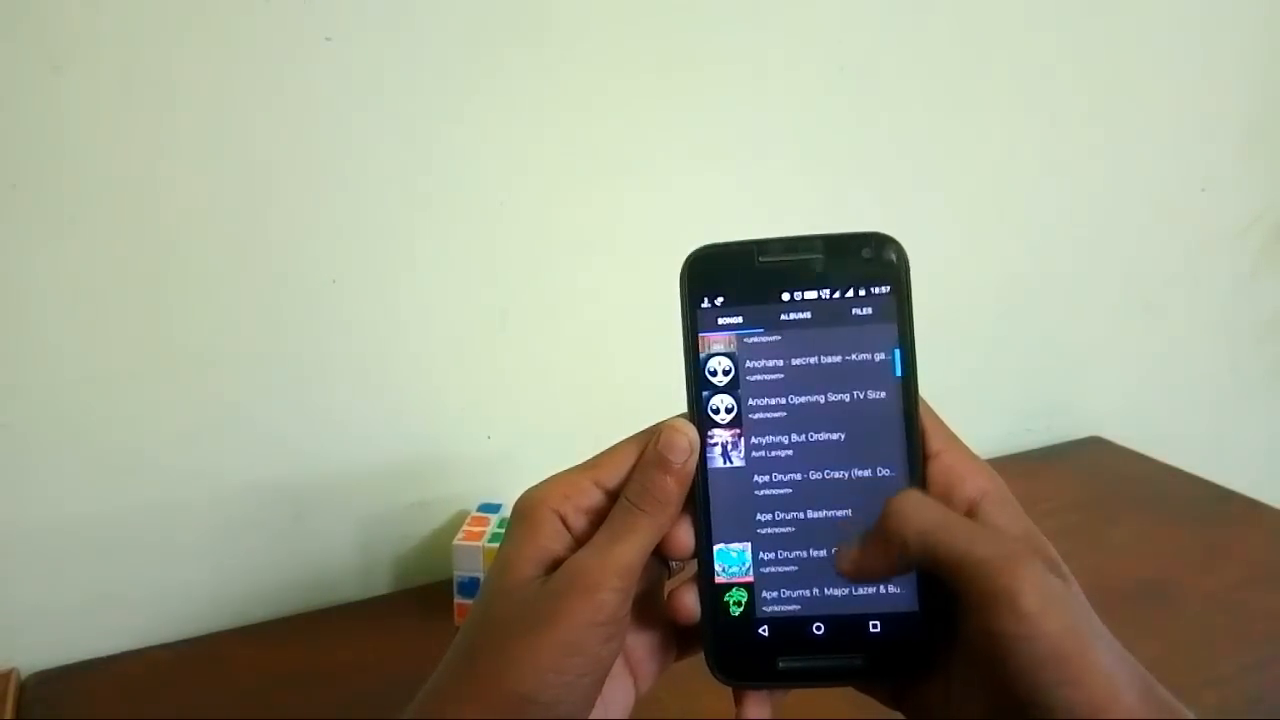
pyautogui.click(810, 472)
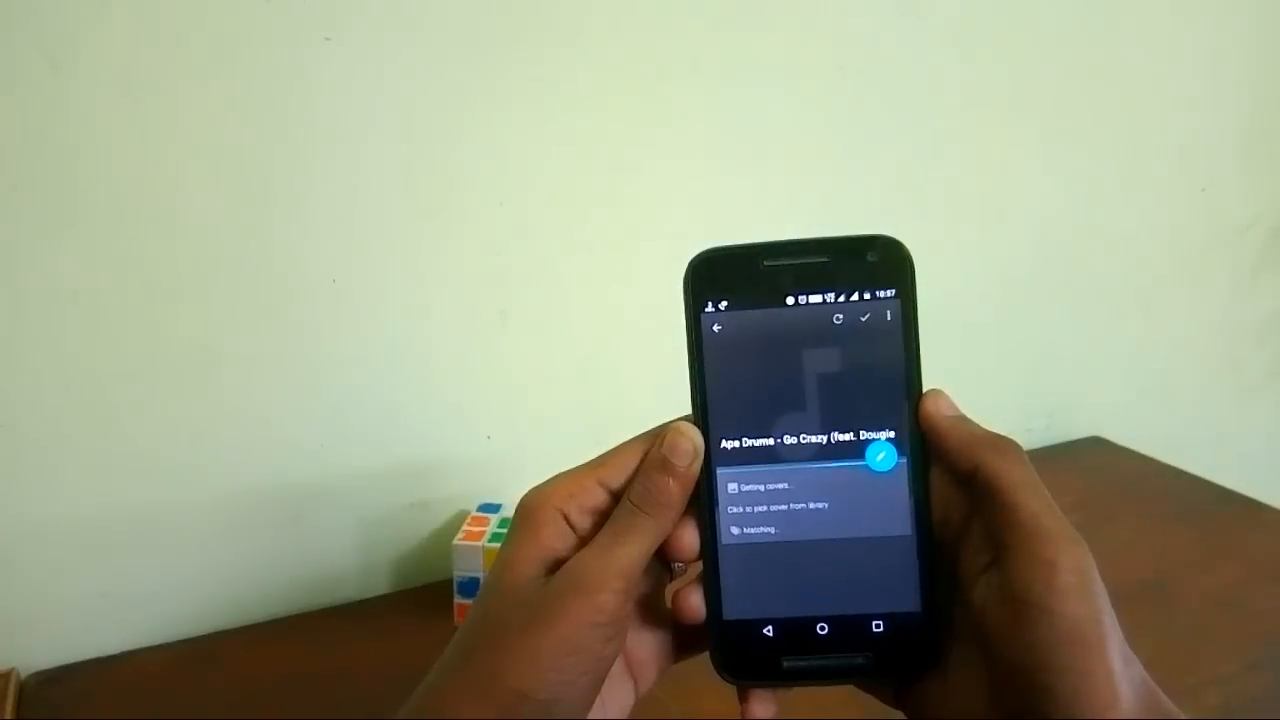